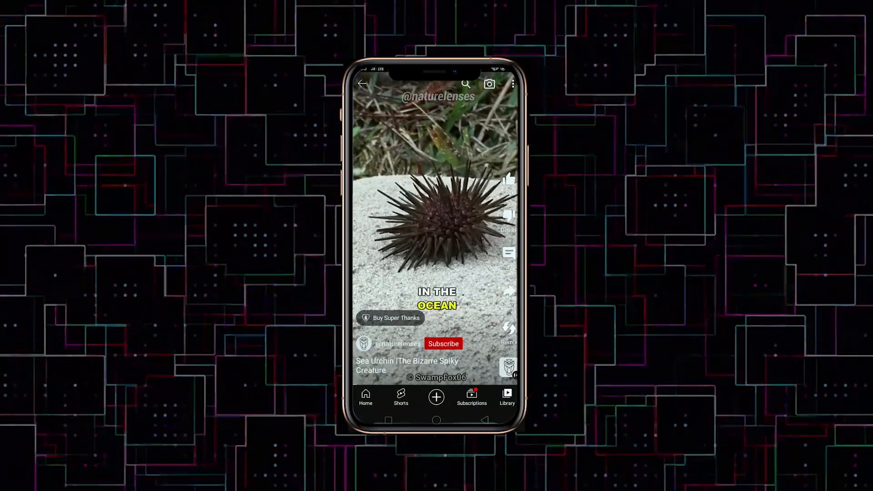
Step: Ask ChatGPT to name 10 interesting animals
{"action": "scroll", "scroll_direction": "down", "scroll_amount": 3}
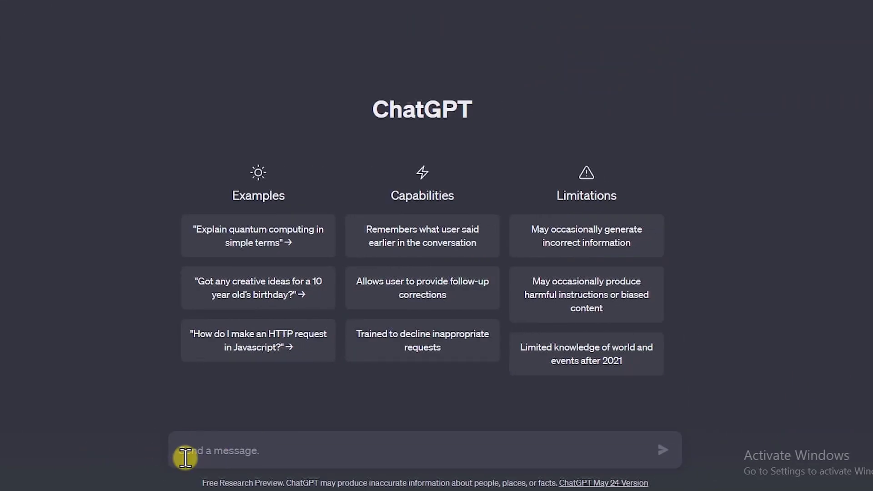
{"action": "type", "text": "name 10 interesting animals"}
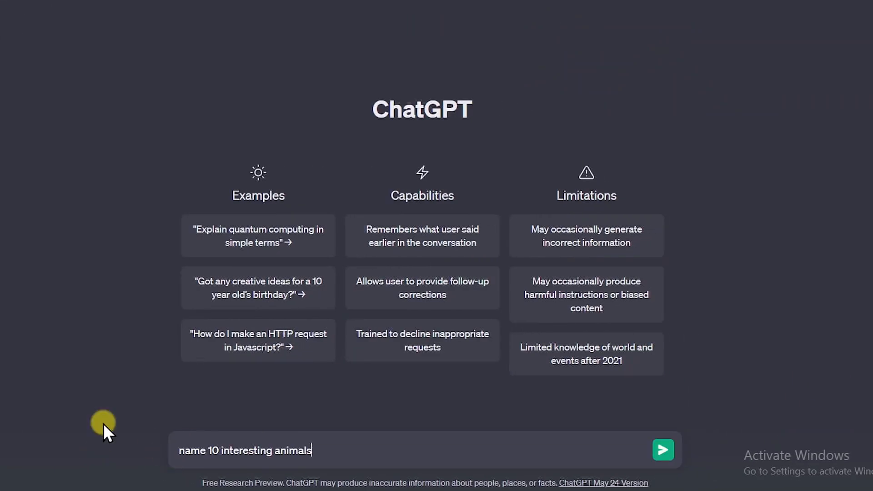
{"action": "left_click", "coordinate": [662, 450]}
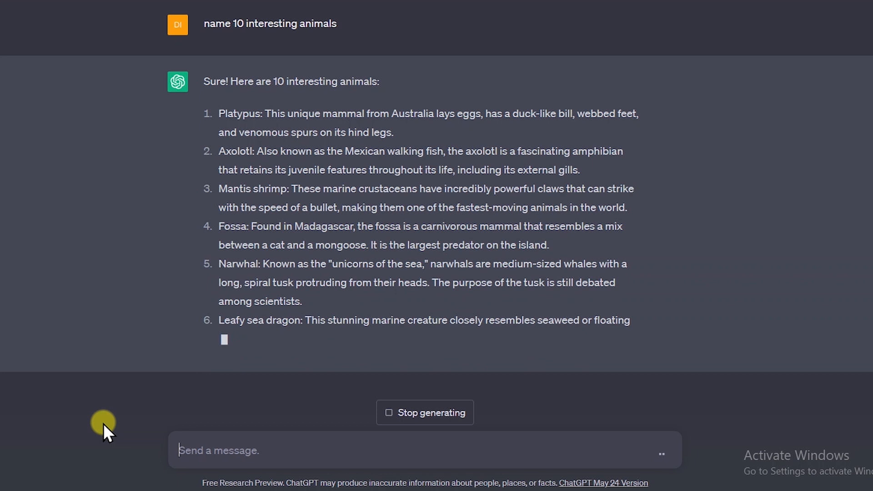
Step: Request a 30-50 word essay of interesting facts about tigers
{"action": "type", "text": "write"}
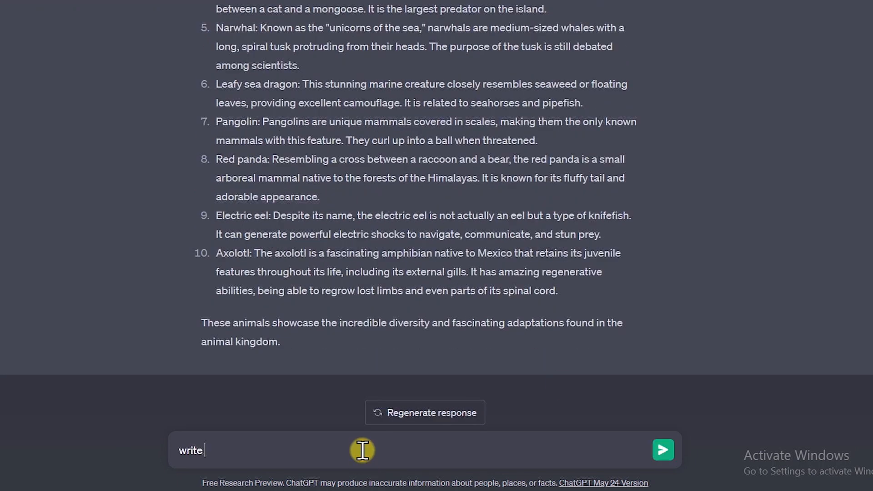
{"action": "type", "text": "an essay around 30-5"}
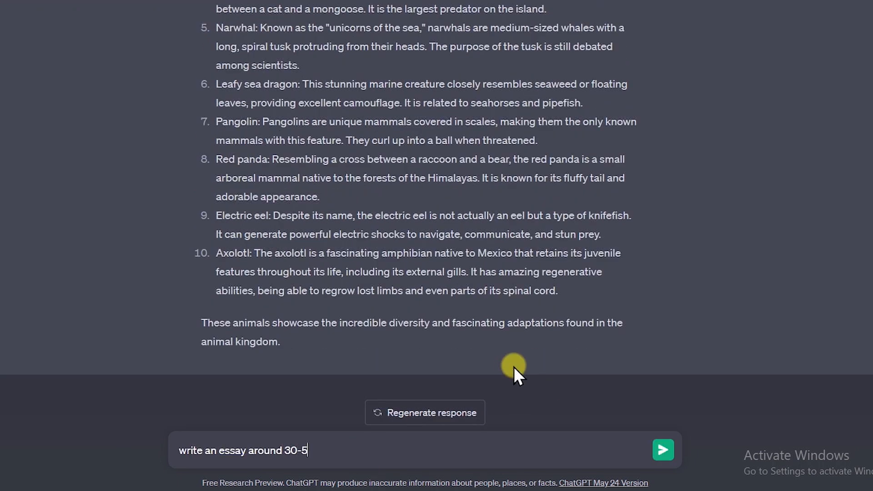
{"action": "type", "text": "0 words with interesting facts abou"}
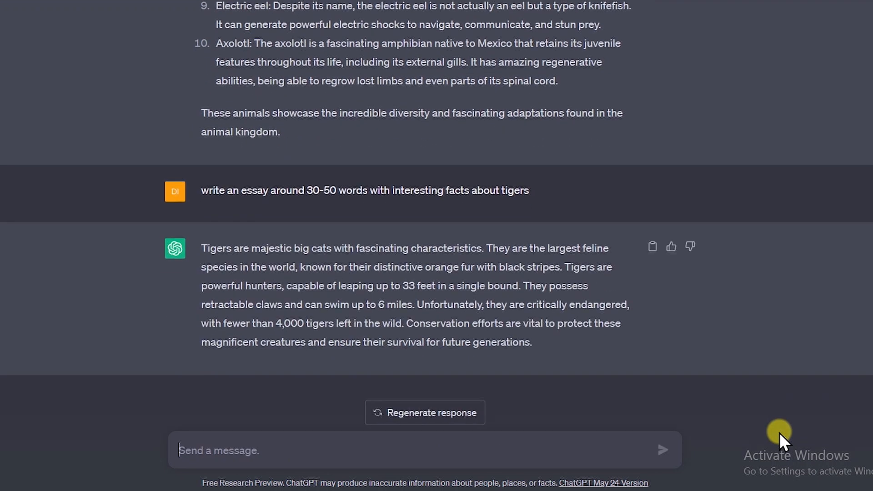
{"action": "left_click", "coordinate": [424, 412]}
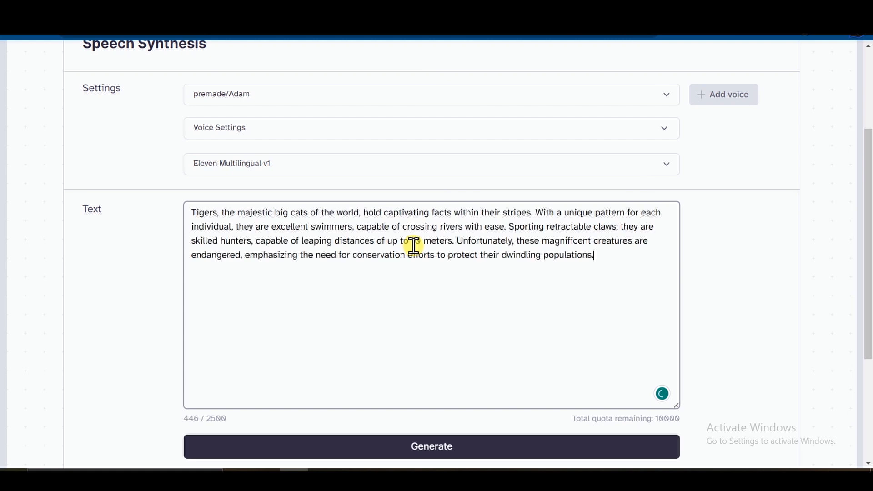
Step: Lower the voice stability and clarity, then generate the tiger-facts voiceover with Adam
{"action": "left_click", "coordinate": [431, 127]}
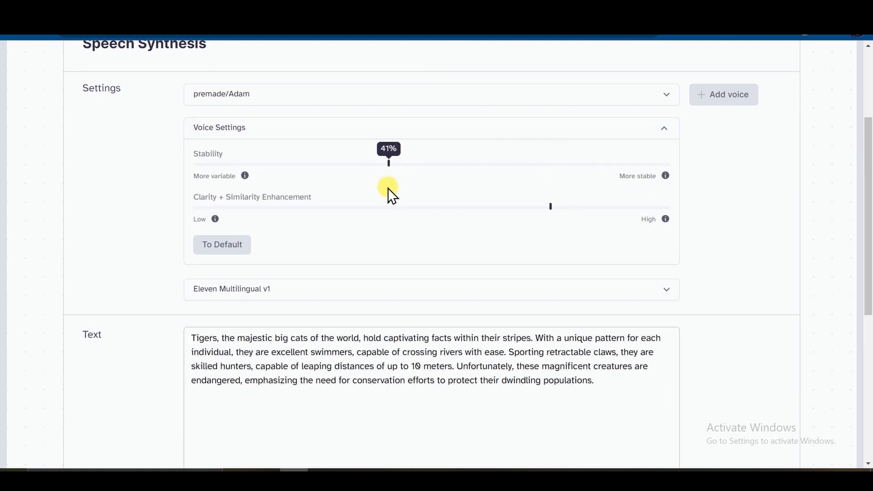
{"action": "scroll", "scroll_direction": "down", "scroll_amount": 3}
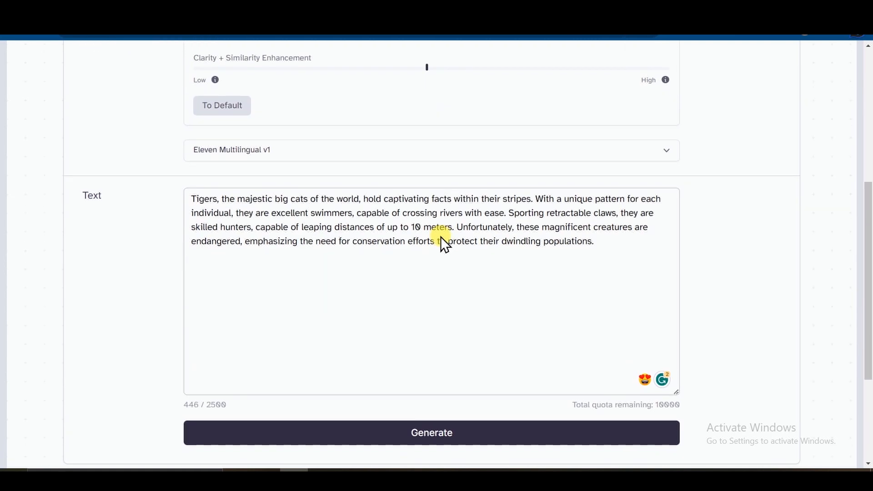
{"action": "left_click", "coordinate": [431, 432]}
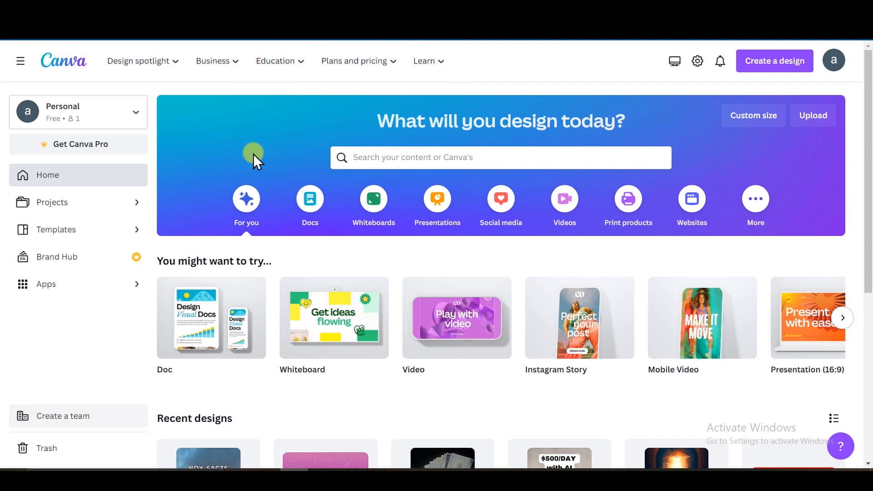
Step: Create a blank YouTube Shorts design, add the ElevenLabs voiceover, and stretch the page to 26.4 s
{"action": "type", "text": "youtube shor"}
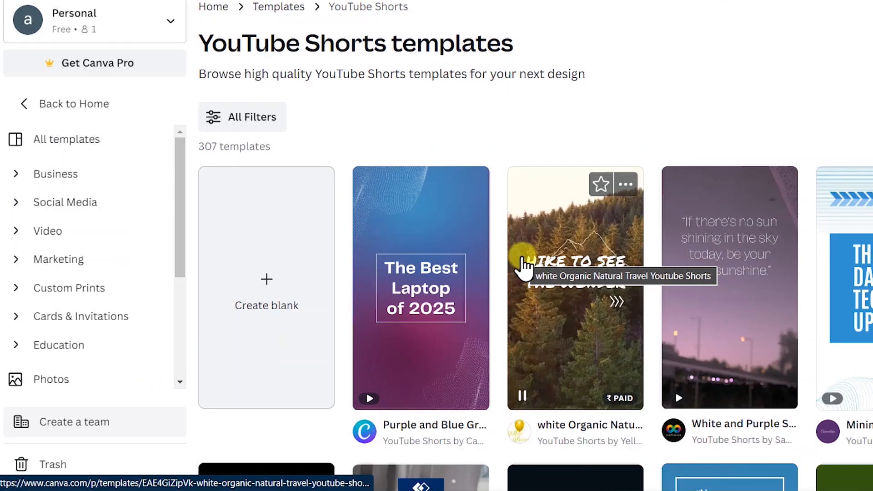
{"action": "left_click", "coordinate": [575, 287]}
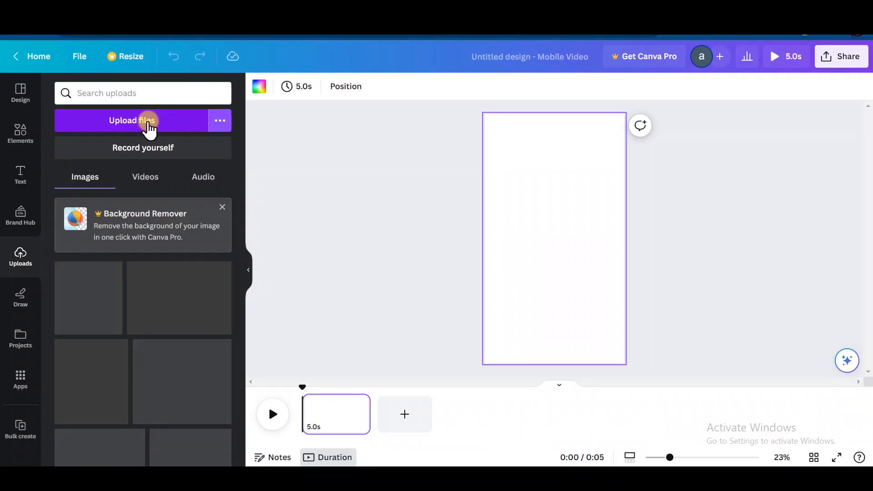
{"action": "left_click", "coordinate": [203, 177]}
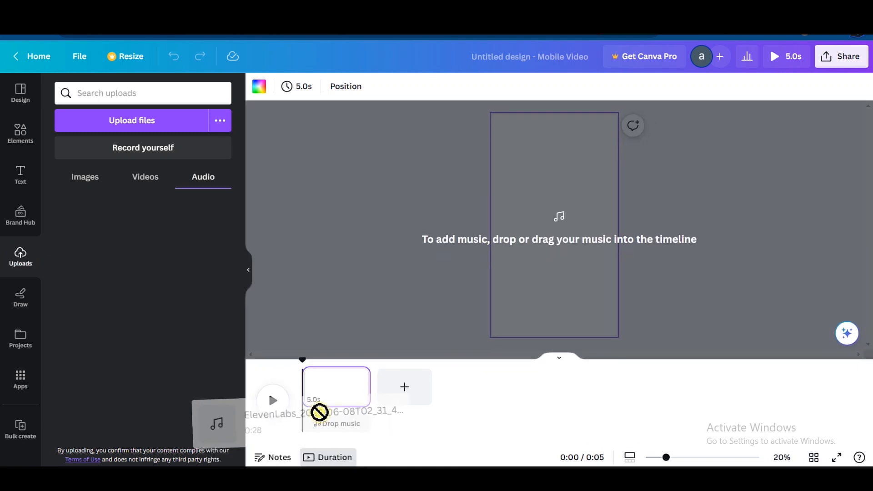
{"action": "left_click_drag", "start_coordinate": [217, 423], "coordinate": [334, 424]}
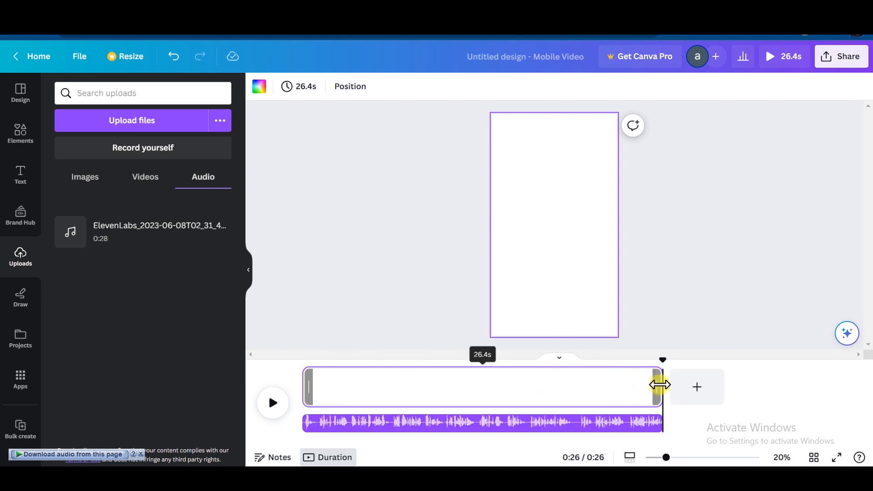
{"action": "left_click_drag", "start_coordinate": [660, 386], "coordinate": [780, 380]}
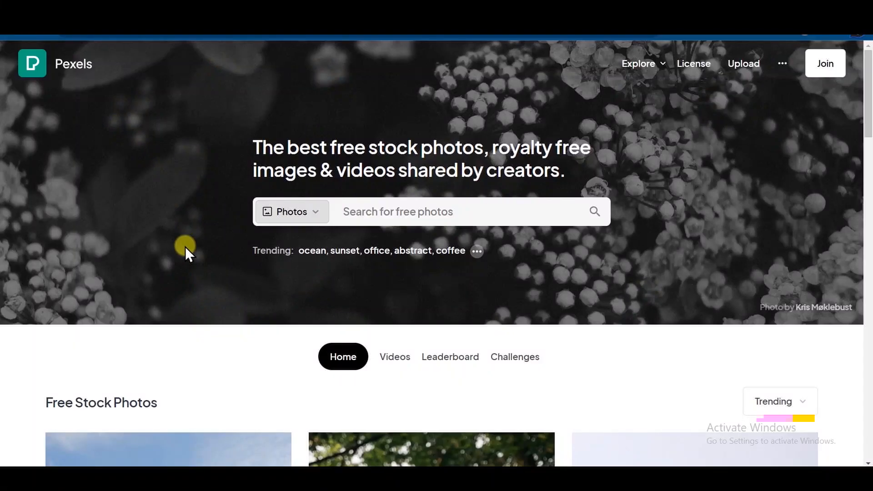
{"action": "mouse_move", "coordinate": [451, 243]}
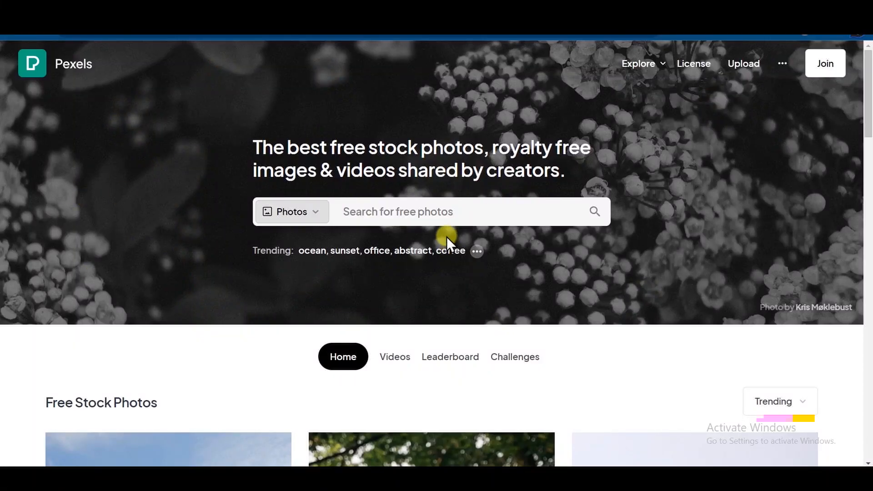
Step: Search Pexels for 'tigers', filter to Vertical orientation, and browse the photo results
{"action": "type", "text": "tigers"}
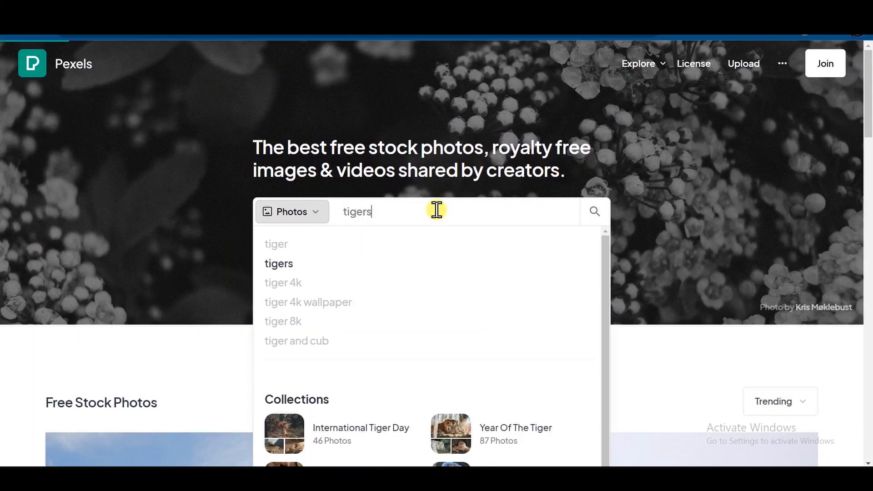
{"action": "key", "text": "Enter"}
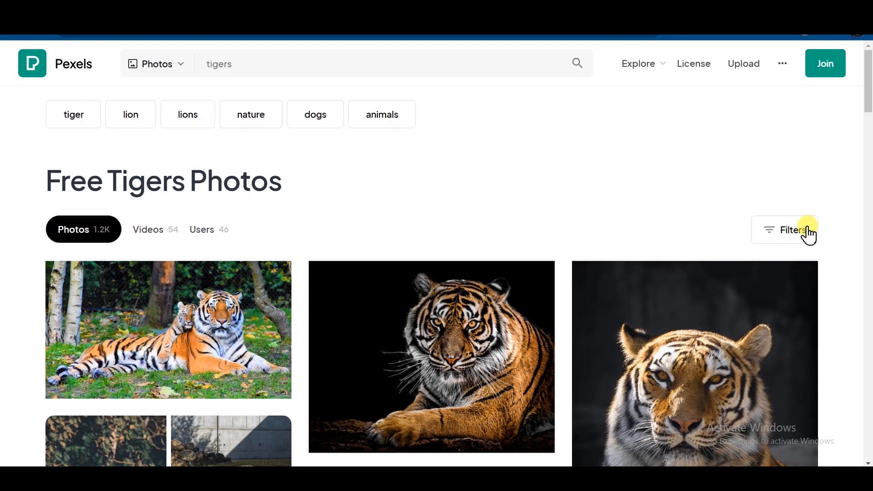
{"action": "left_click", "coordinate": [784, 229]}
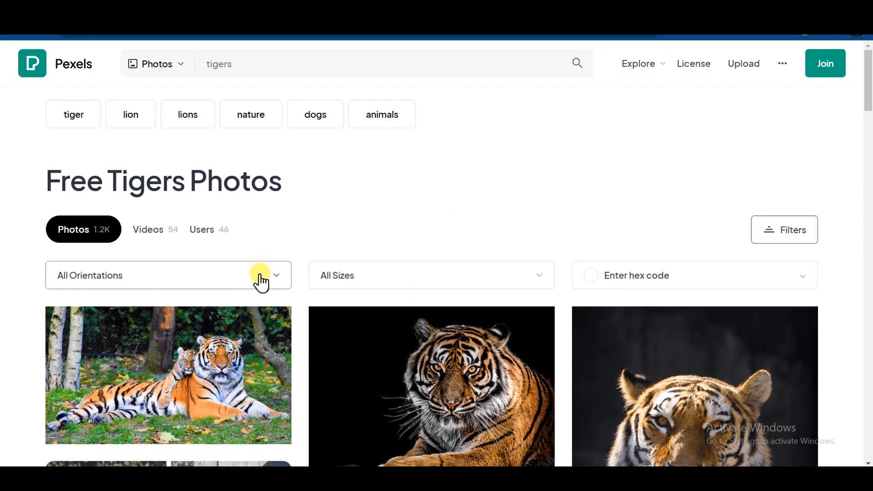
{"action": "left_click", "coordinate": [168, 275]}
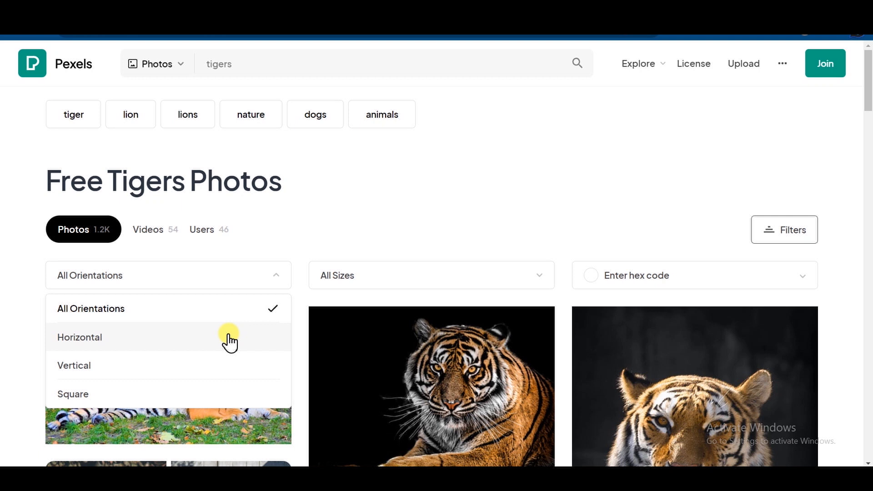
{"action": "left_click", "coordinate": [73, 365]}
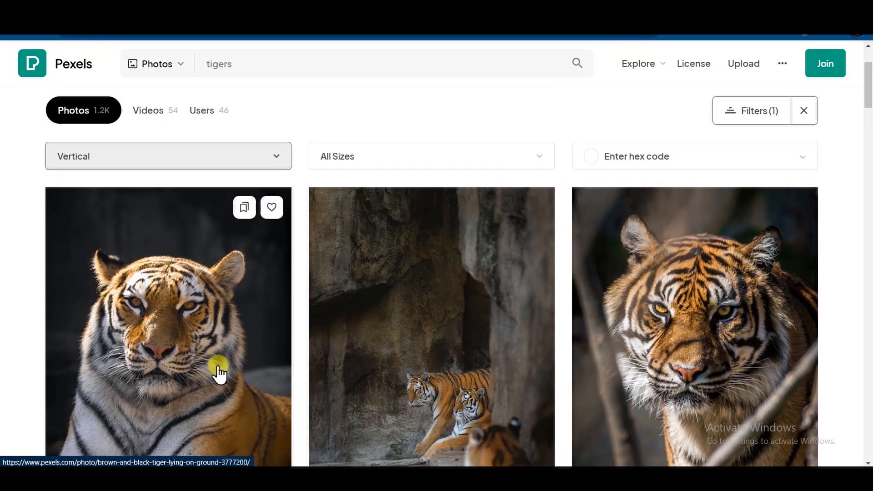
{"action": "scroll", "scroll_direction": "down", "scroll_amount": 3}
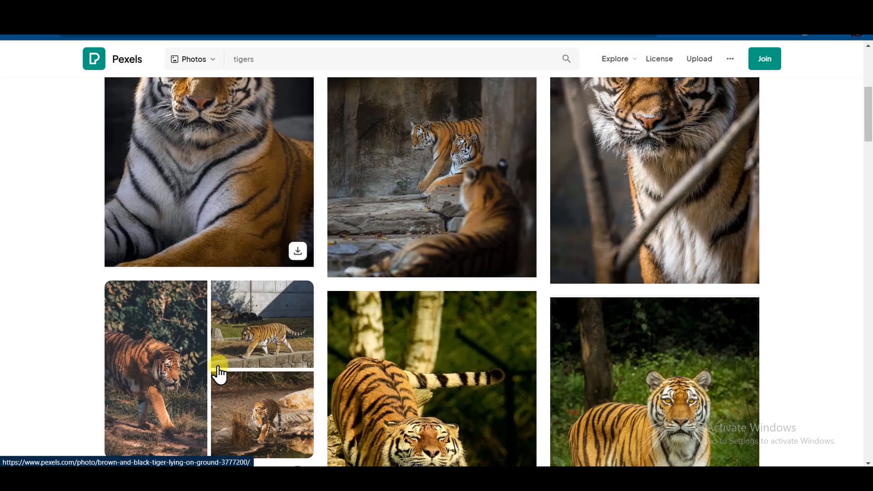
{"action": "scroll", "scroll_direction": "down", "scroll_amount": 3}
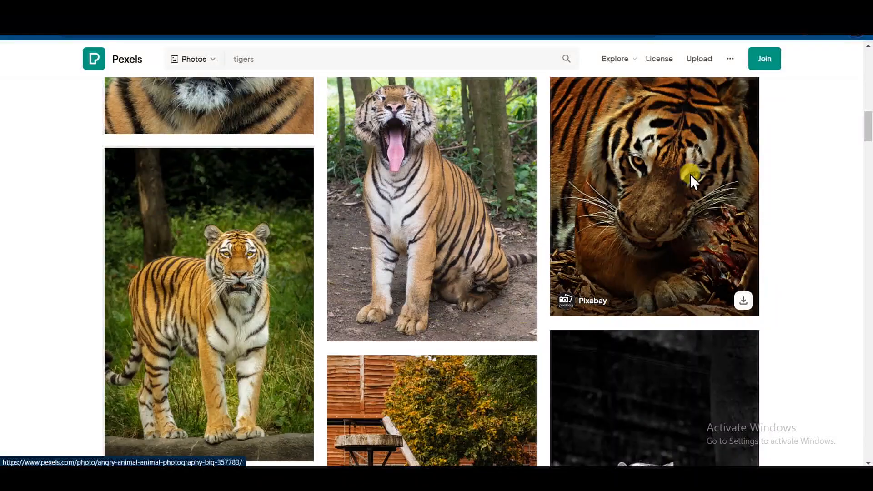
{"action": "right_click", "coordinate": [693, 181]}
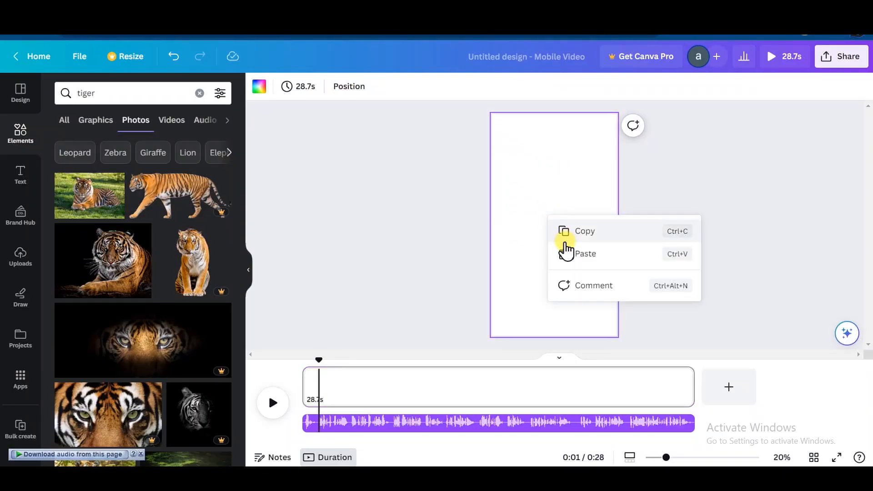
Step: Paste the tiger media into Canva, then open the vertical Pexels video of a tiger walking
{"action": "left_click", "coordinate": [392, 203]}
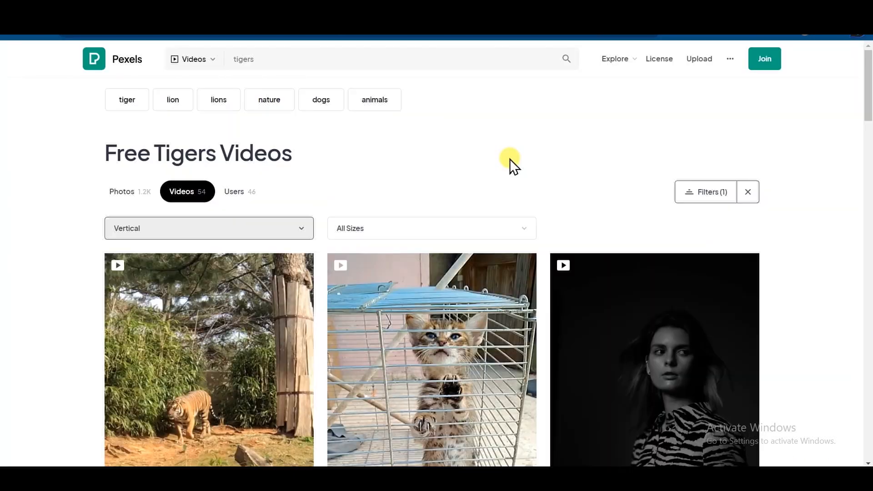
{"action": "scroll", "scroll_direction": "down", "scroll_amount": 3}
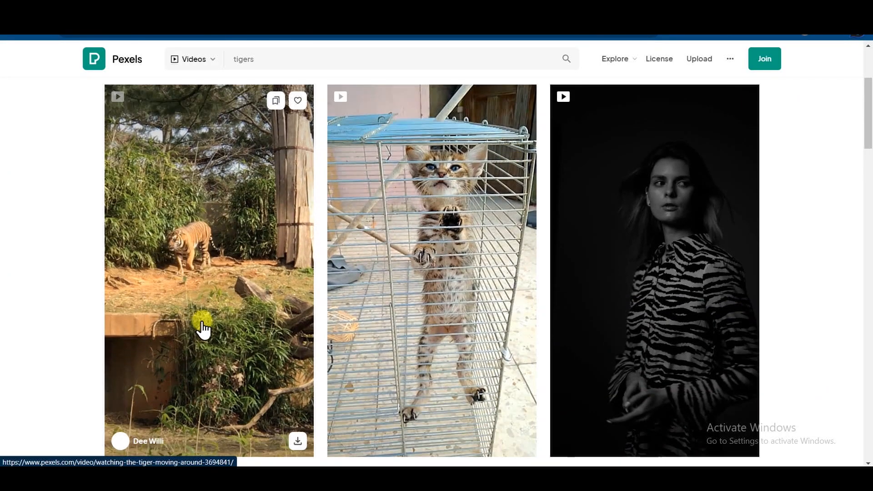
{"action": "left_click", "coordinate": [209, 251]}
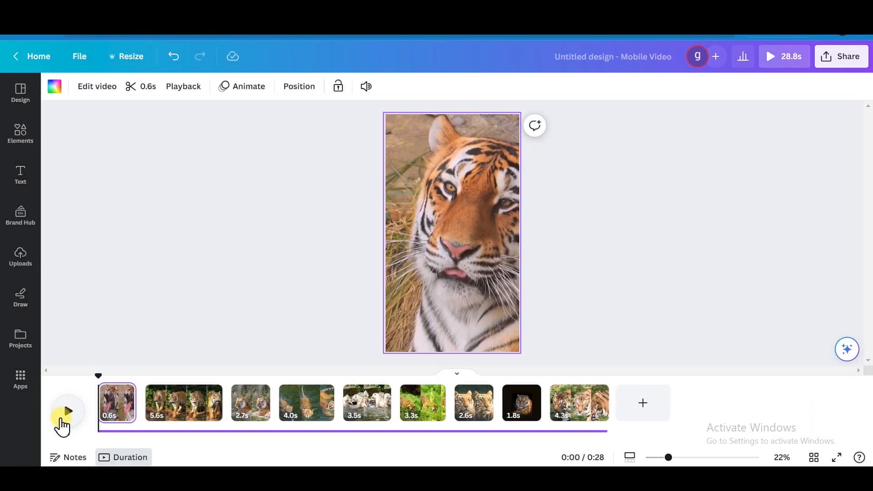
Step: Play back the nine-clip, 28-second tiger video in Canva's timeline
{"action": "left_click", "coordinate": [68, 412]}
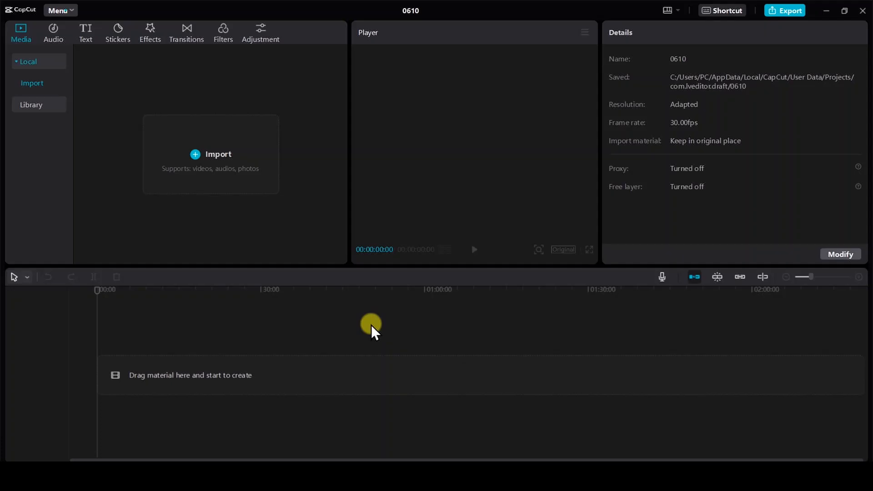
{"action": "mouse_move", "coordinate": [303, 336]}
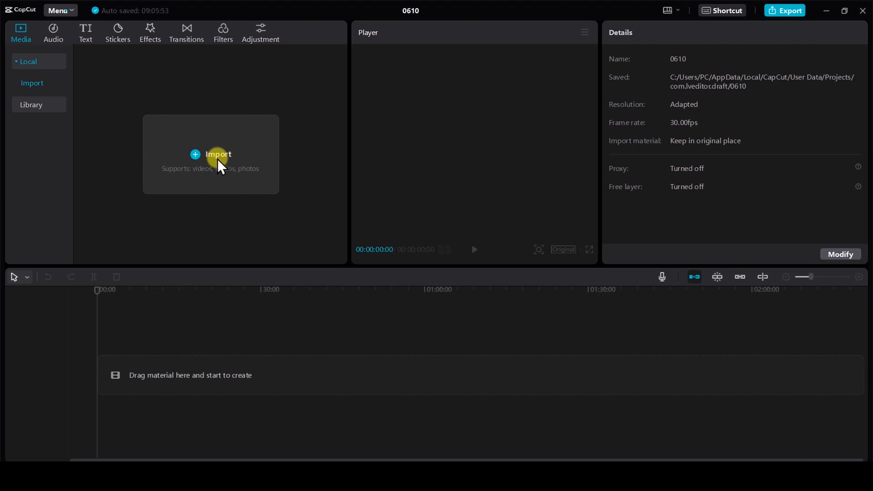
Step: Import Untitled design.mp4 onto the timeline of CapCut project 0610
{"action": "left_click", "coordinate": [218, 155]}
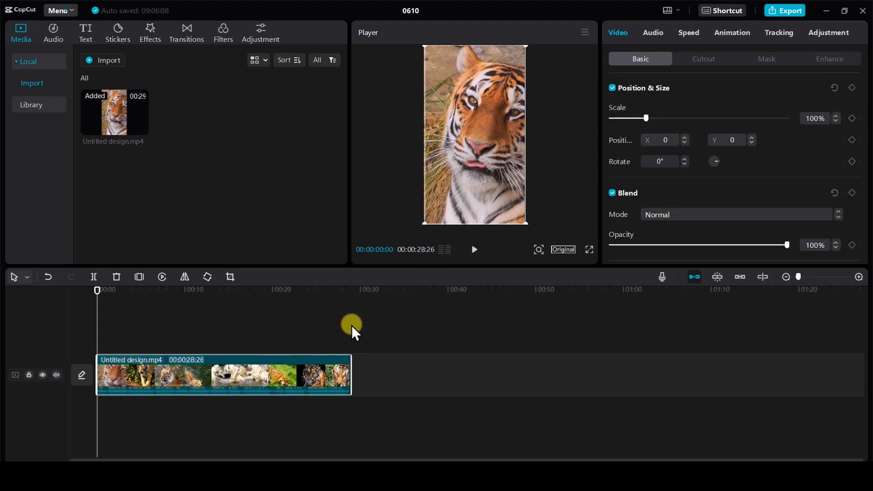
{"action": "mouse_move", "coordinate": [85, 32]}
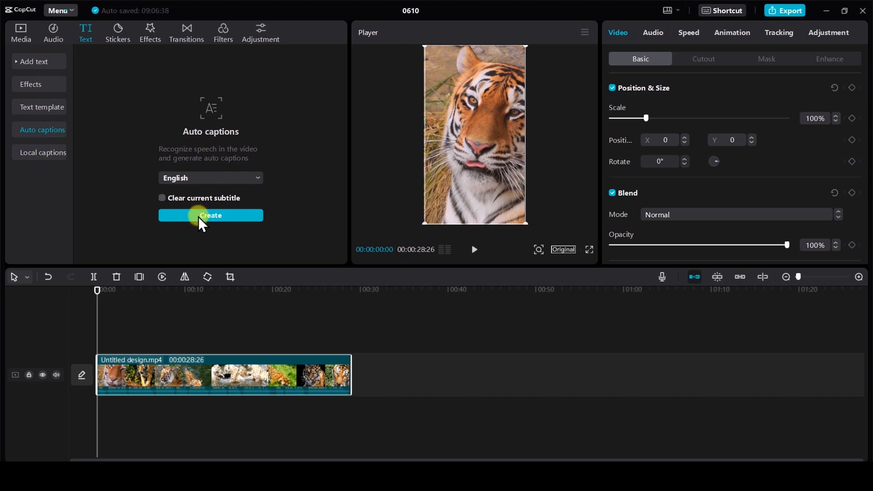
Step: Generate auto captions from the voiceover, style them yellow, and scrub through to check them
{"action": "left_click", "coordinate": [211, 215]}
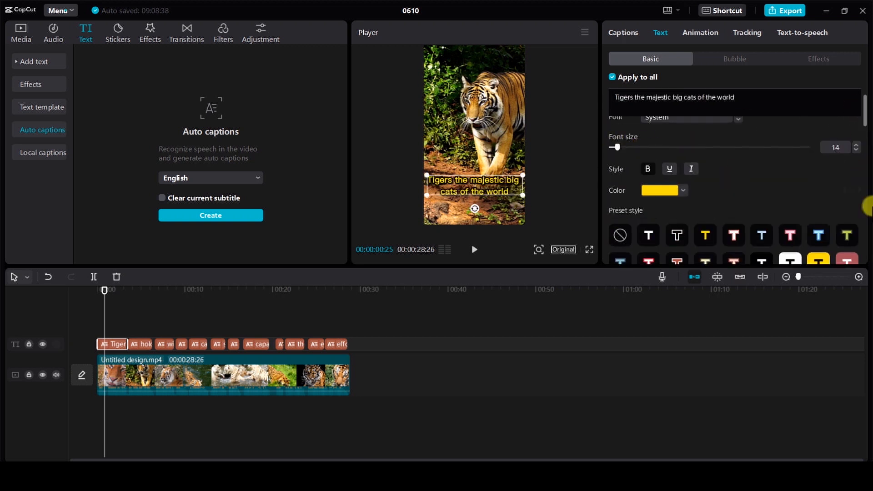
{"action": "left_click", "coordinate": [690, 118]}
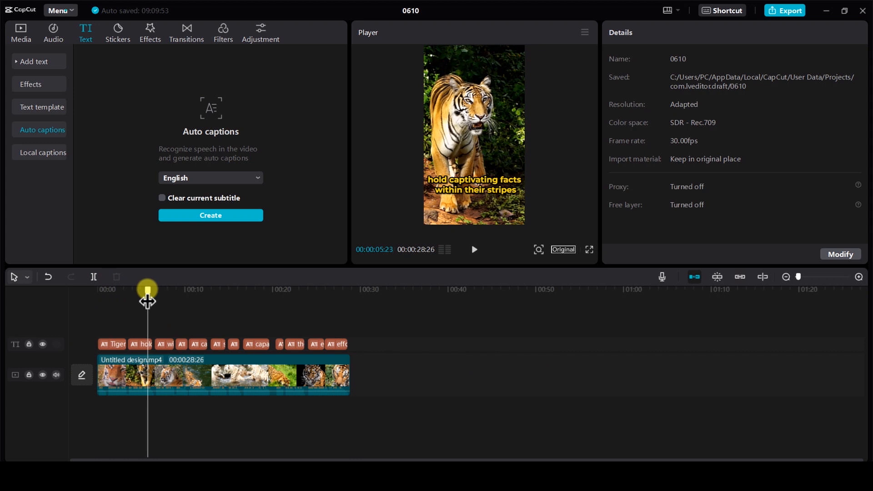
{"action": "left_click_drag", "start_coordinate": [147, 289], "coordinate": [140, 289]}
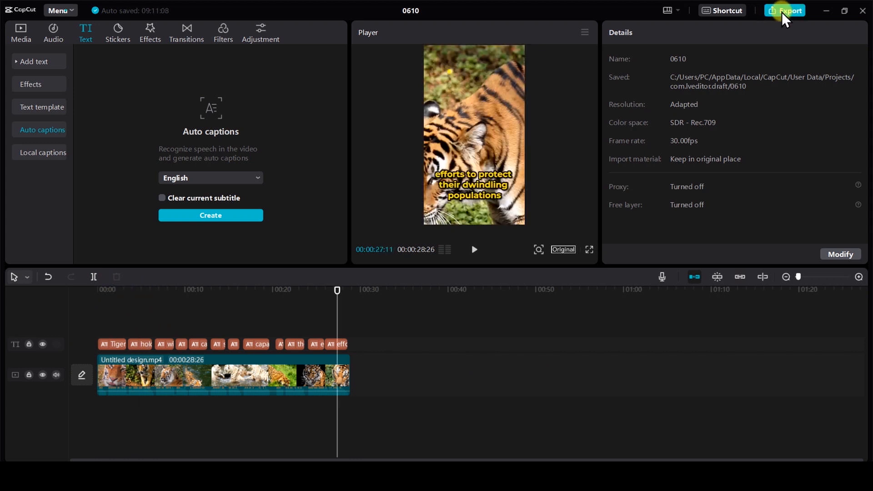
Step: Open CapCut's Export dialog with 1080p mp4 output at 30fps
{"action": "left_click", "coordinate": [788, 10]}
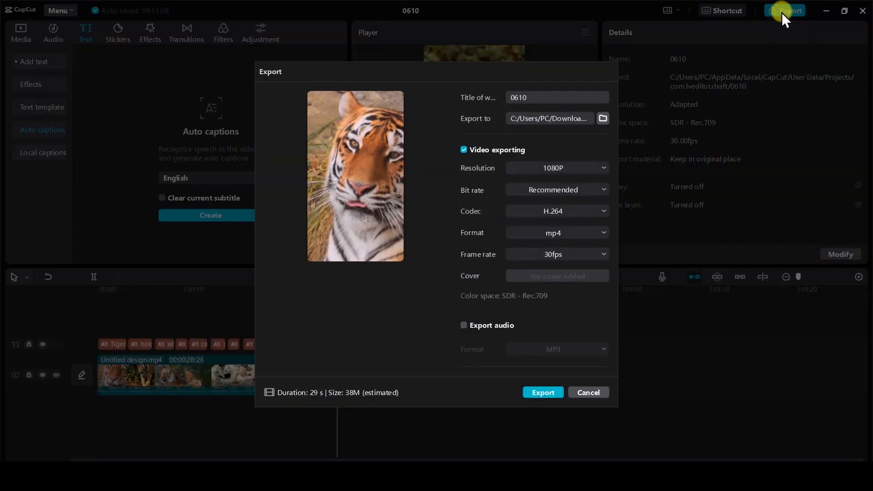